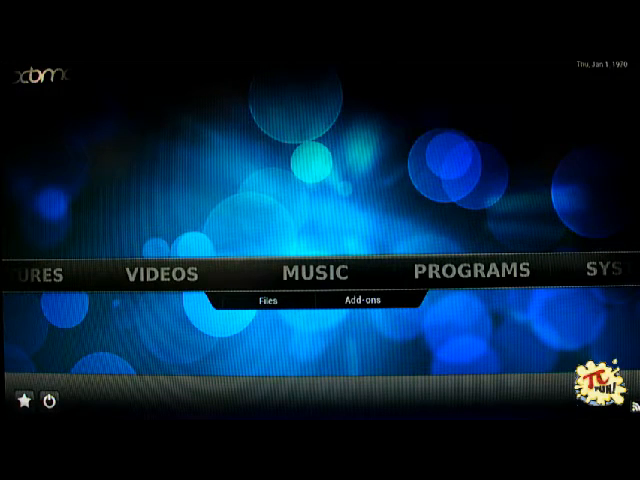
{"action": "mouse_move", "coordinate": [478, 362]}
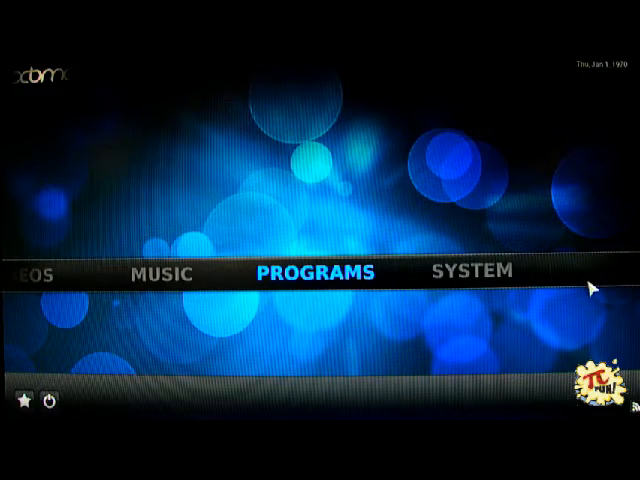
From the home menu, go to SYSTEM and open the OpenELEC OS Settings entry.
{"action": "left_click", "coordinate": [471, 273]}
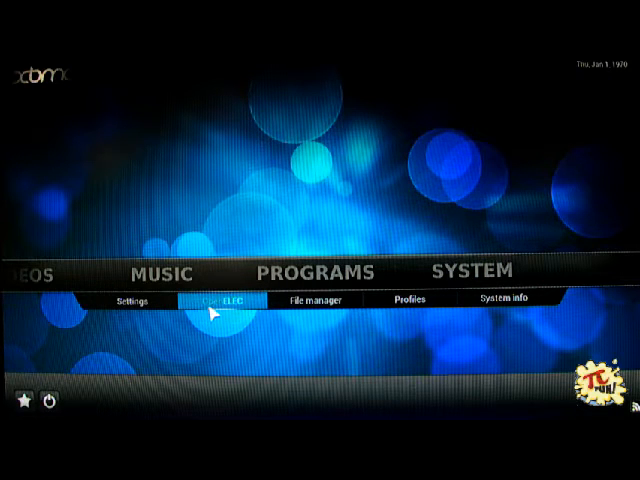
{"action": "left_click", "coordinate": [219, 301]}
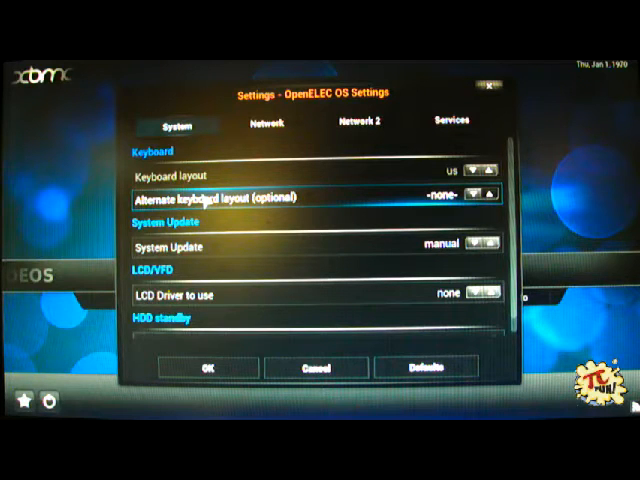
Switch to the Network section of the OpenELEC settings.
{"action": "left_click", "coordinate": [265, 122]}
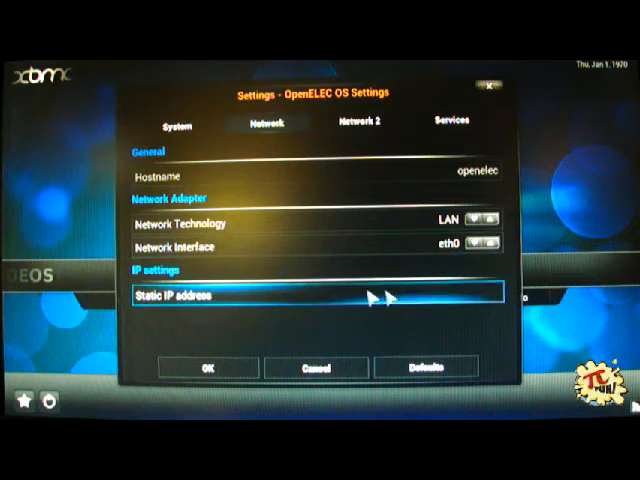
{"action": "mouse_move", "coordinate": [235, 310]}
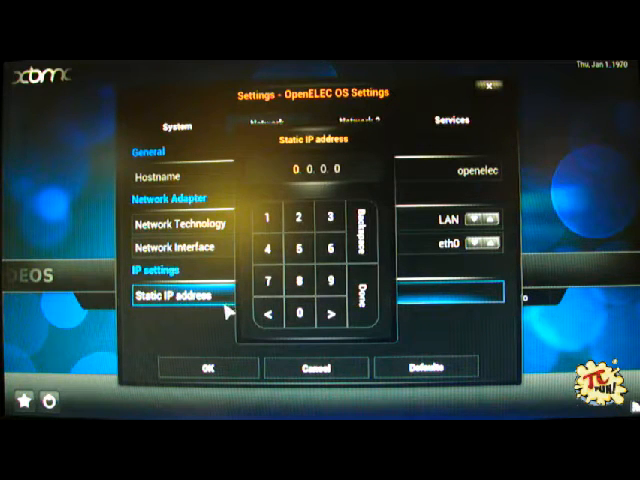
Enter 192.168.0.13 as the static IP address on the number pad.
{"action": "left_click", "coordinate": [270, 217]}
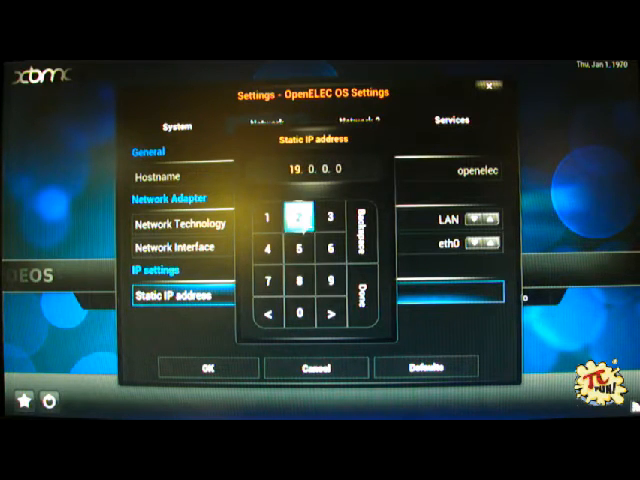
{"action": "left_click", "coordinate": [296, 216]}
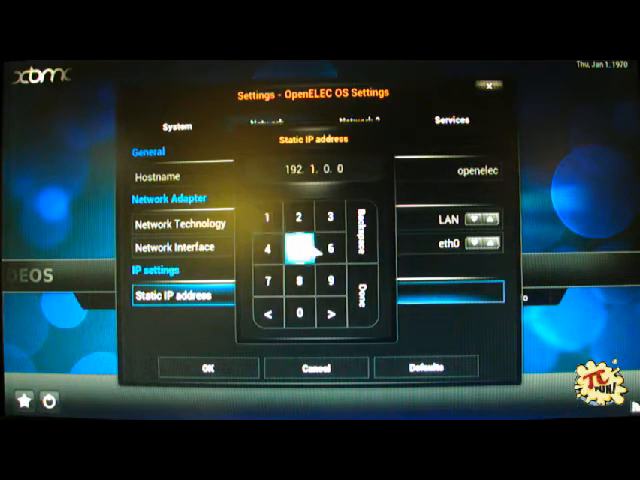
{"action": "left_click", "coordinate": [302, 289]}
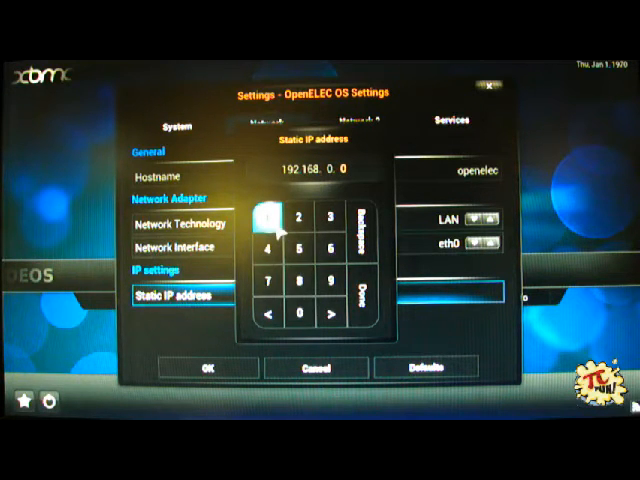
{"action": "left_click", "coordinate": [270, 215]}
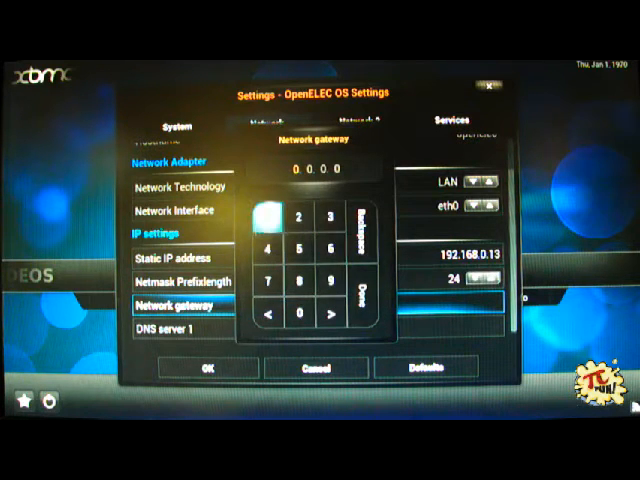
Enter 192.168.0.1 as the network gateway.
{"action": "left_click", "coordinate": [268, 216]}
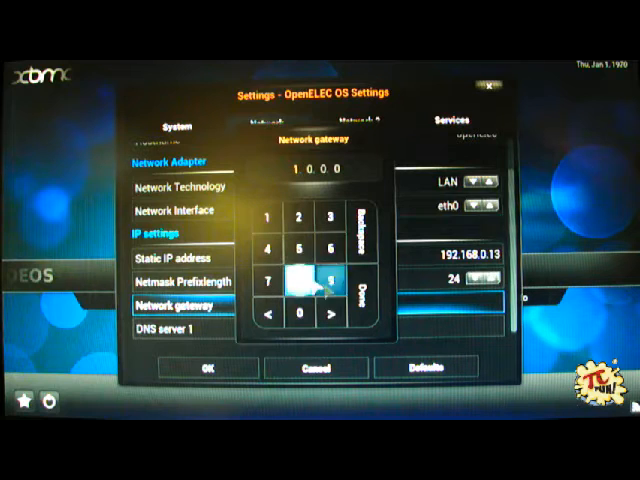
{"action": "left_click", "coordinate": [298, 216]}
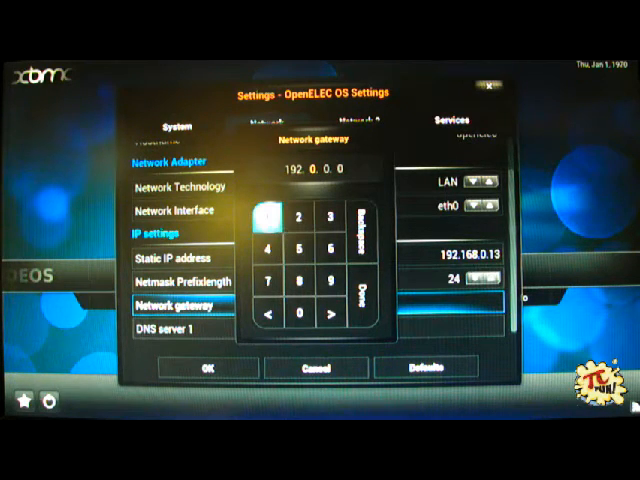
{"action": "left_click", "coordinate": [326, 249]}
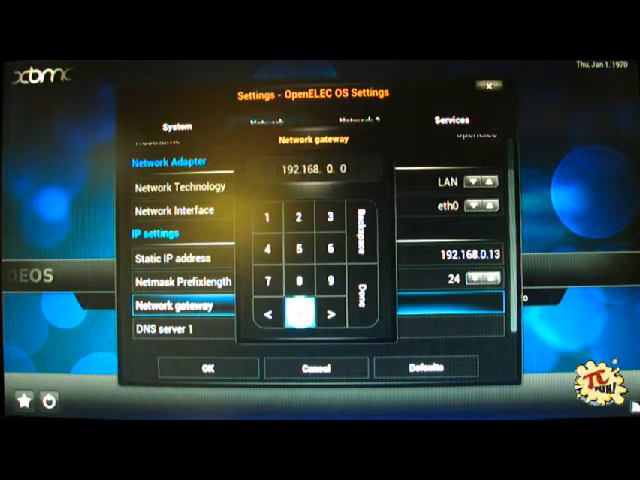
{"action": "left_click", "coordinate": [267, 217]}
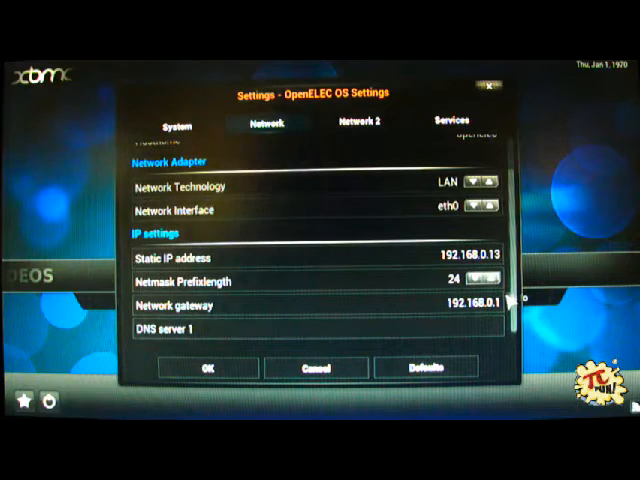
{"action": "left_click", "coordinate": [310, 330]}
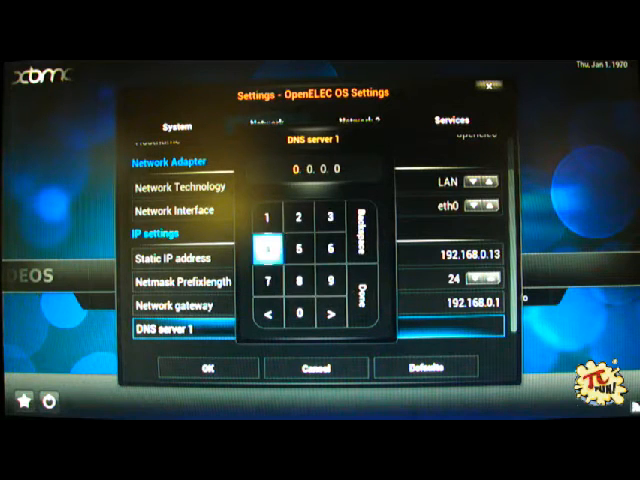
Enter 194.168.4.100 as DNS server 1.
{"action": "left_click", "coordinate": [267, 214]}
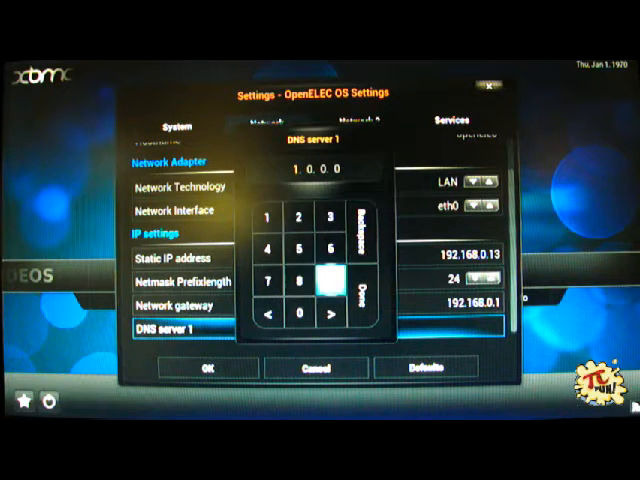
{"action": "left_click", "coordinate": [268, 246]}
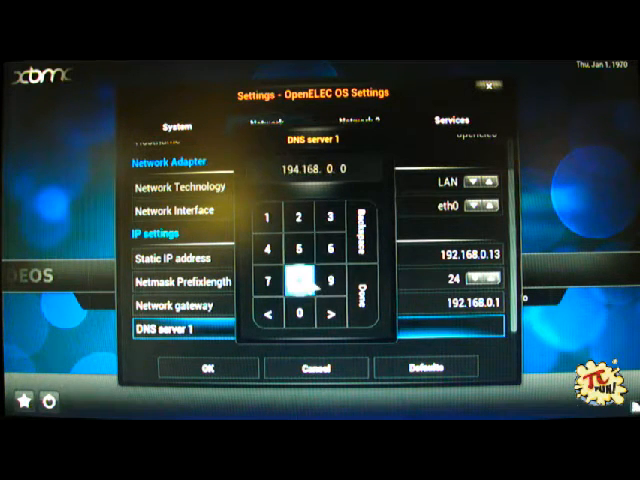
{"action": "left_click", "coordinate": [266, 245]}
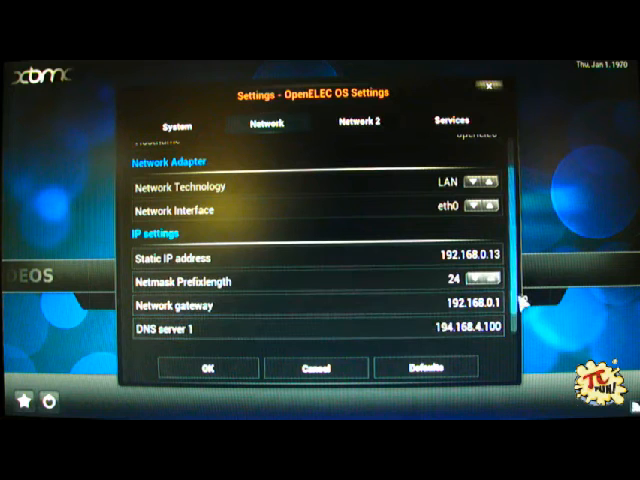
{"action": "scroll", "scroll_direction": "down", "scroll_amount": 3}
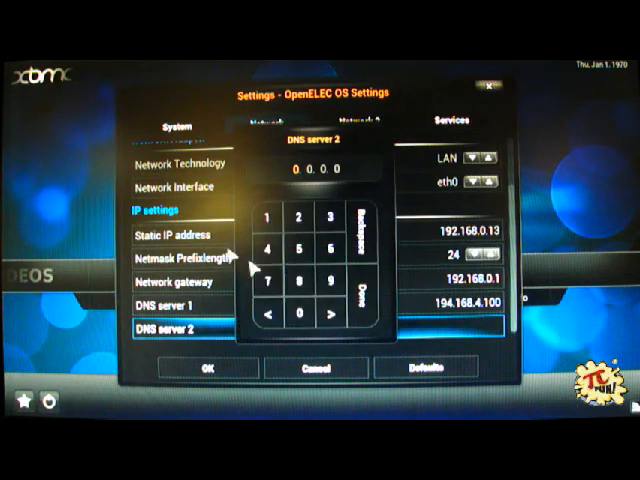
Enter 194.168.8.100 as DNS server 2 and confirm it.
{"action": "left_click", "coordinate": [270, 217]}
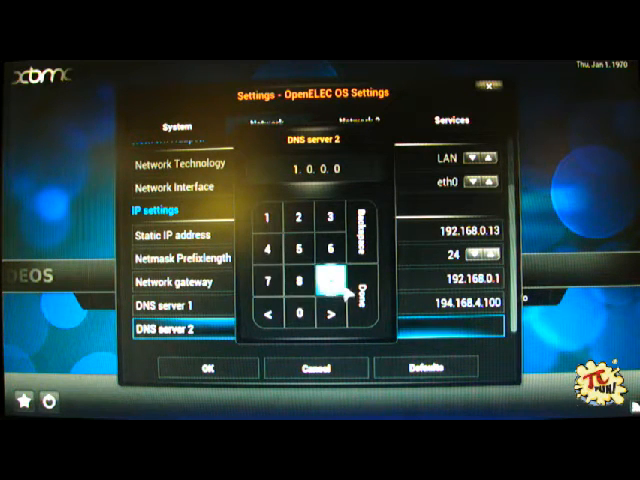
{"action": "left_click", "coordinate": [267, 248]}
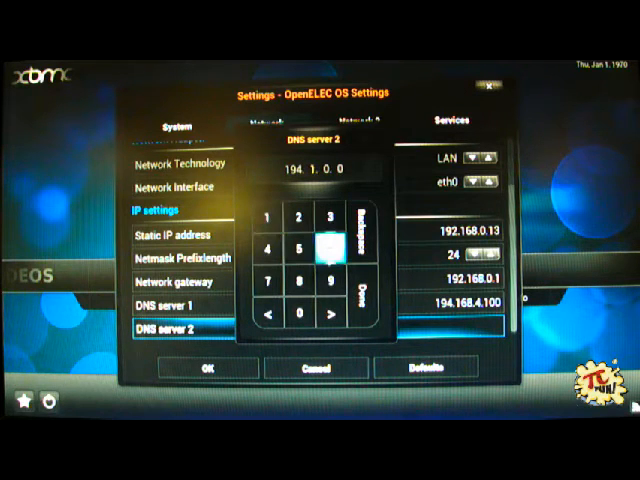
{"action": "left_click", "coordinate": [326, 243]}
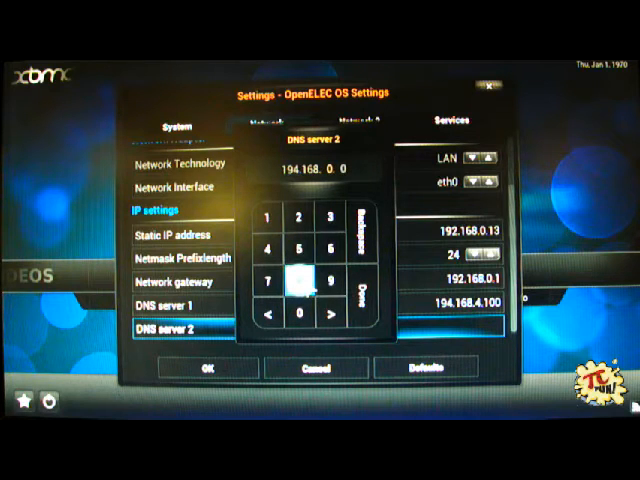
{"action": "left_click", "coordinate": [298, 284]}
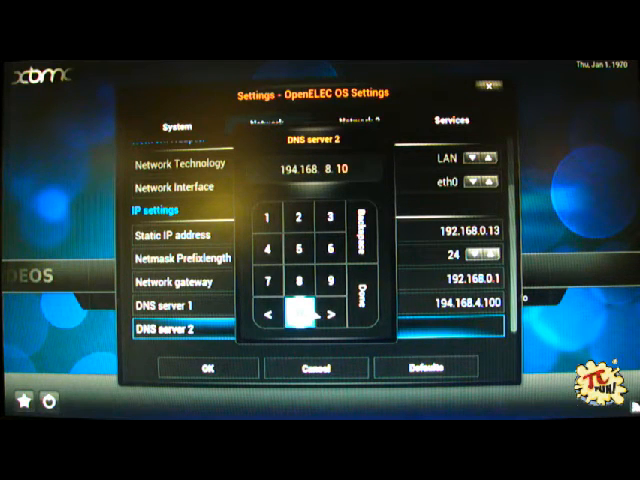
{"action": "left_click", "coordinate": [304, 308]}
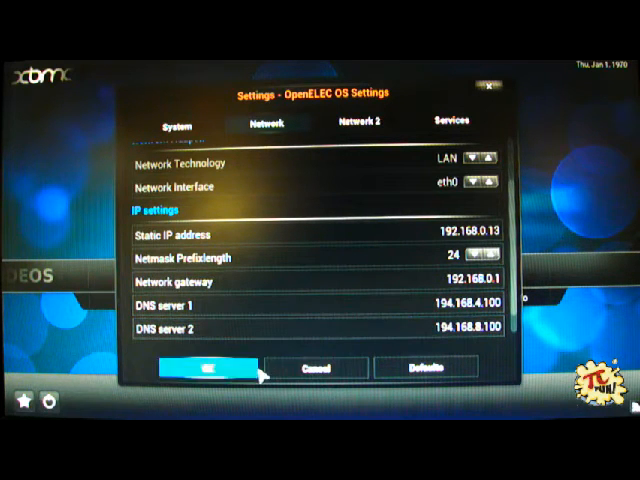
Confirm the network settings with OK, then reboot from the power menu.
{"action": "left_click", "coordinate": [207, 368]}
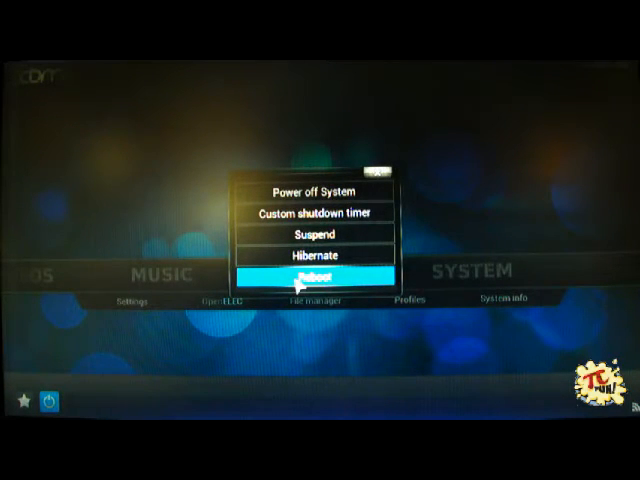
{"action": "left_click", "coordinate": [310, 273]}
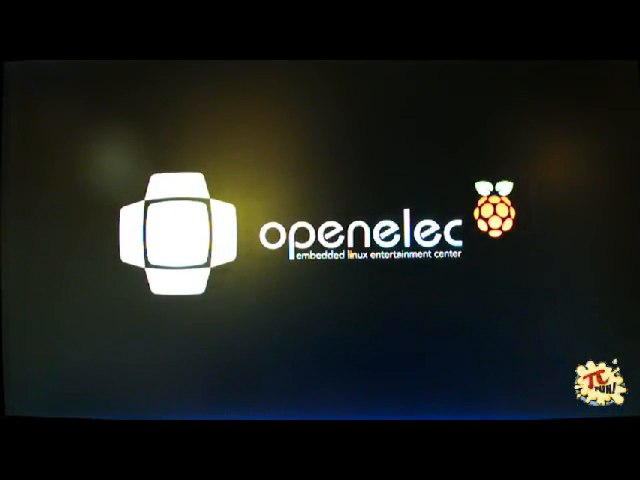